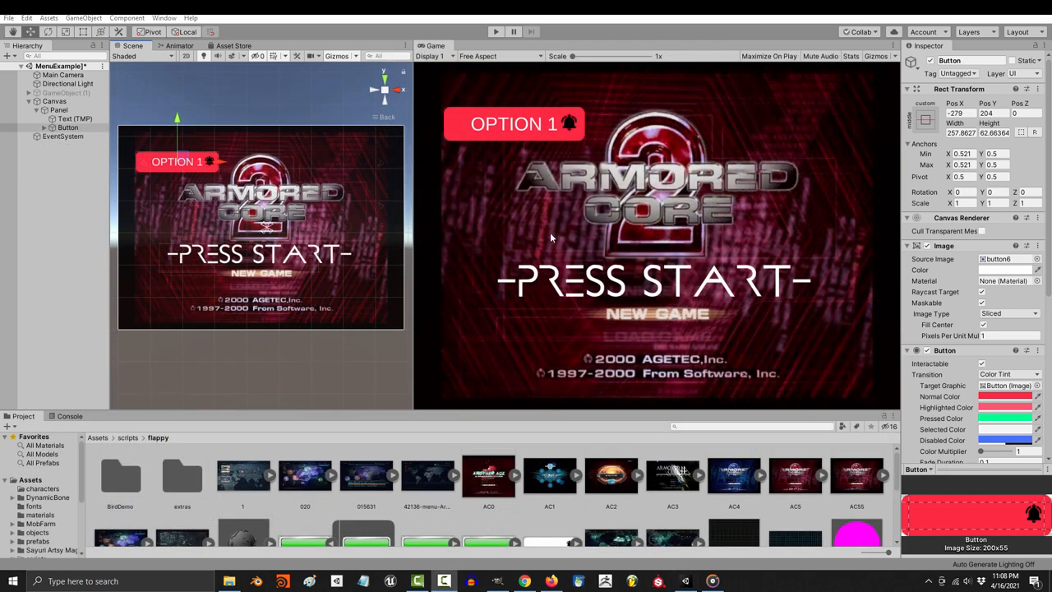
Set the Canvas Scaler to Scale With Screen Size, 800x600 reference, balanced width/height match.
click(56, 102)
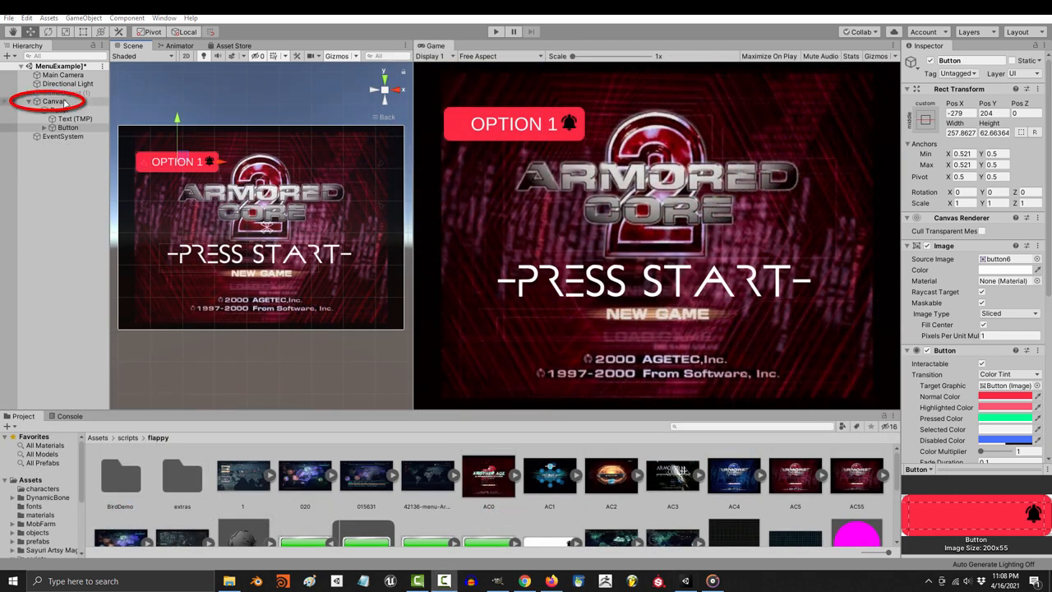
click(56, 102)
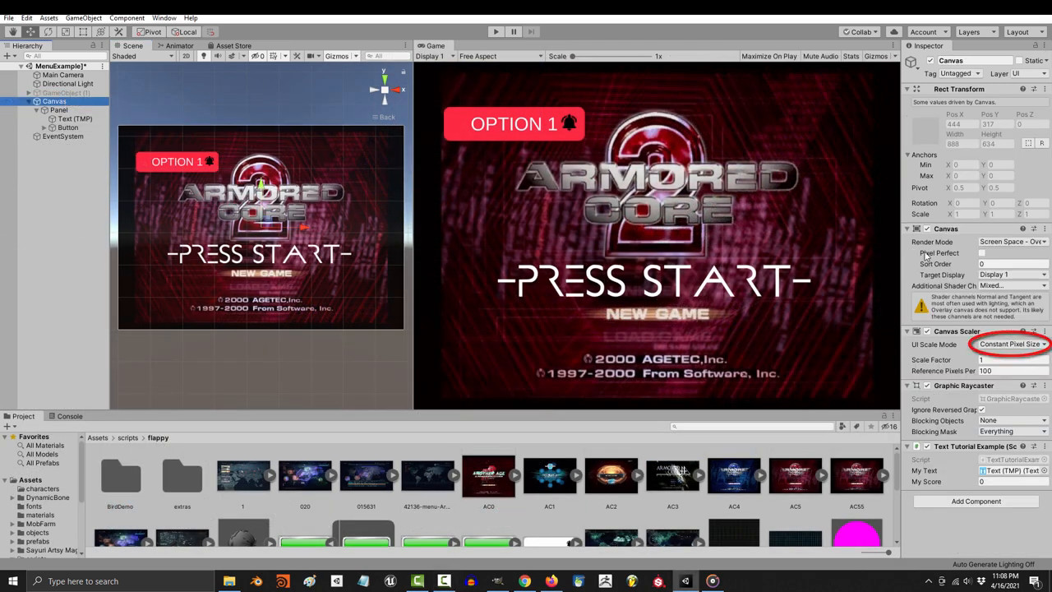
click(1011, 343)
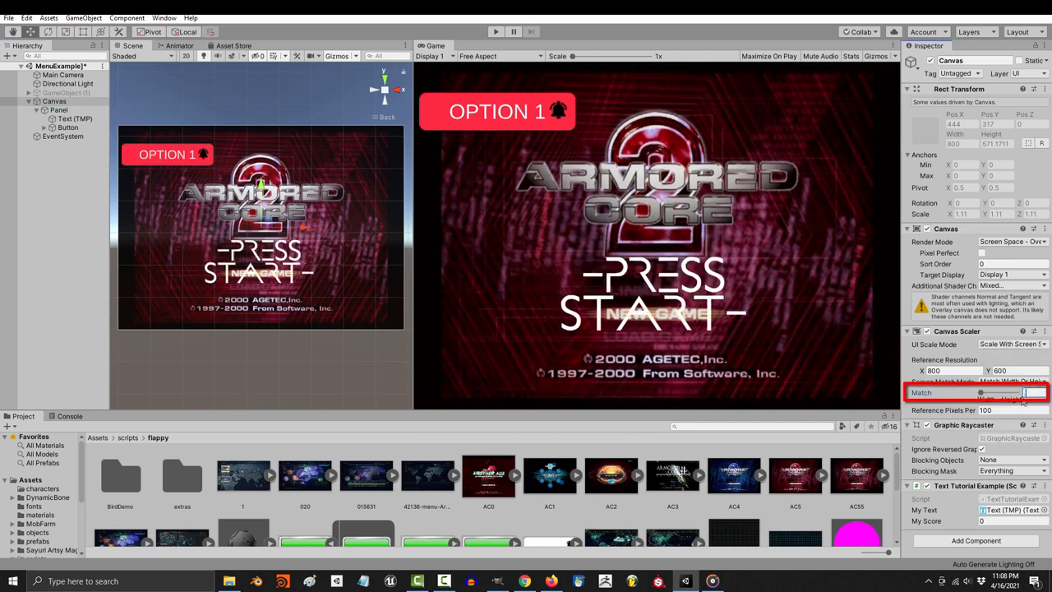
click(67, 128)
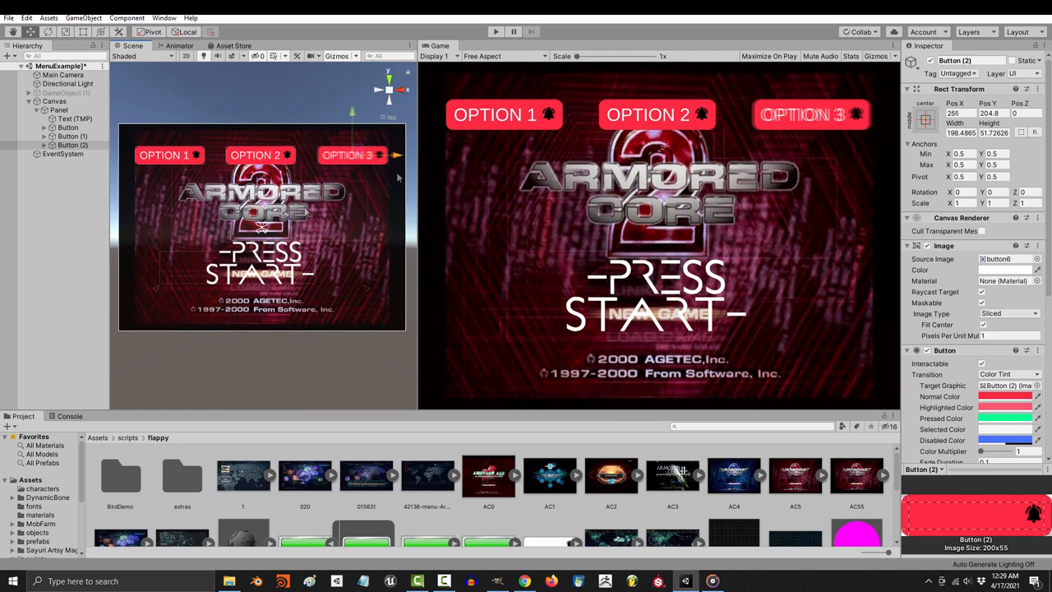
Anchor Button, Button (1) and Button (2) to top-left, top-center and top-right presets.
click(69, 127)
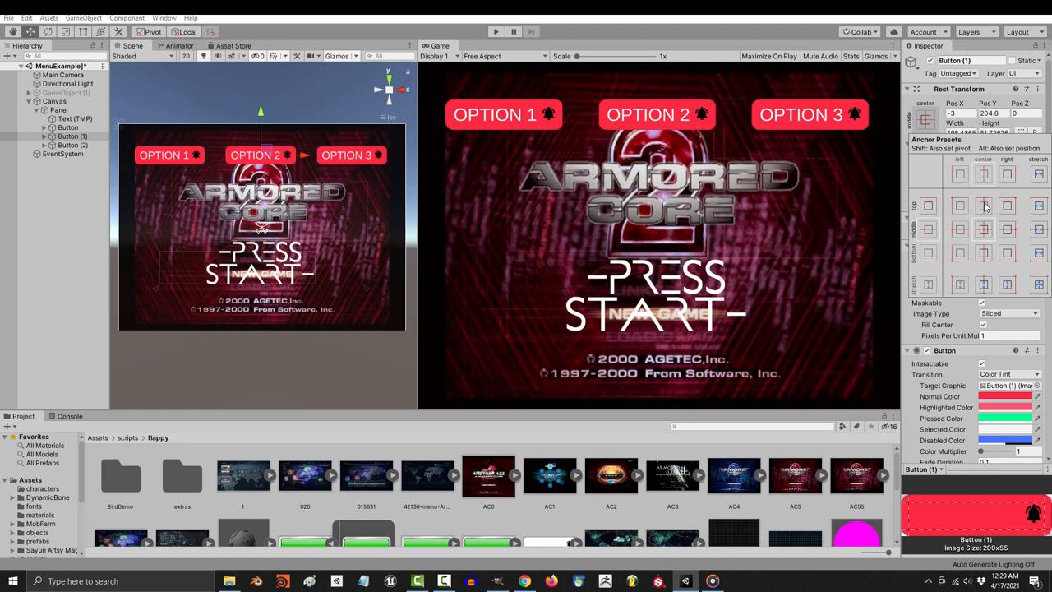
click(73, 145)
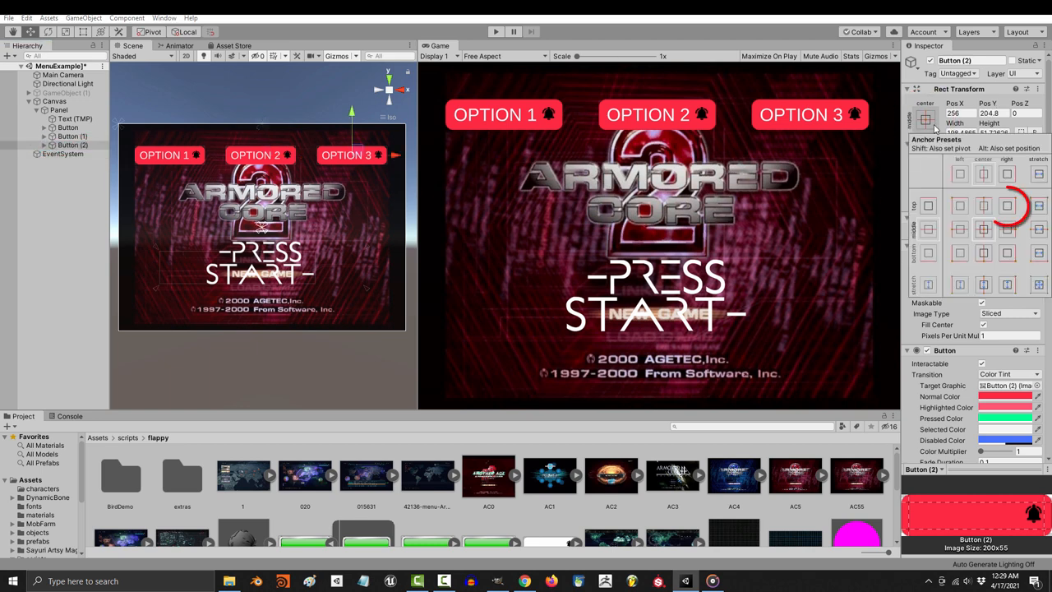
click(67, 128)
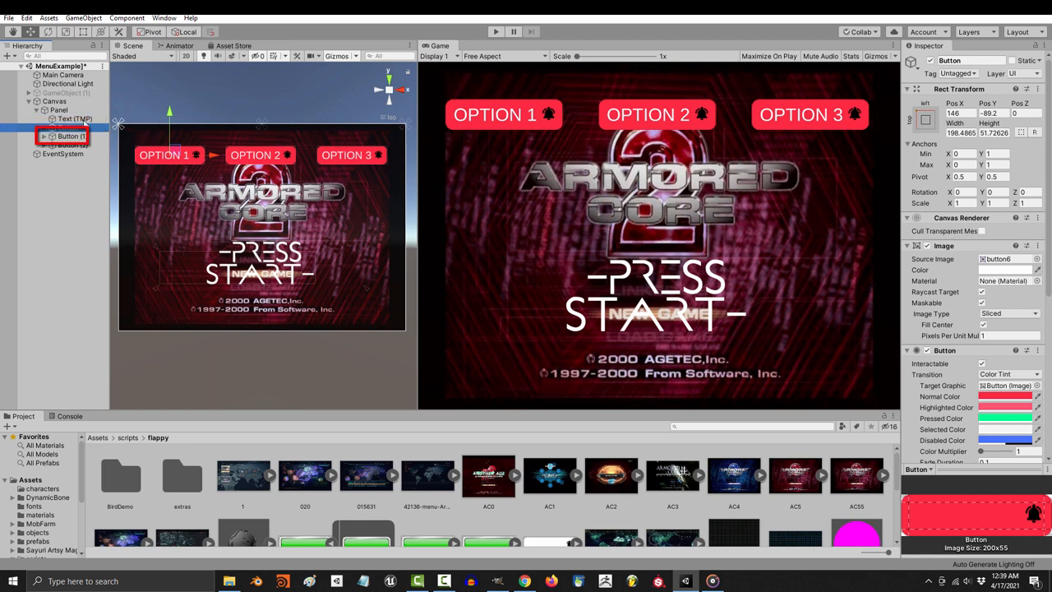
click(69, 134)
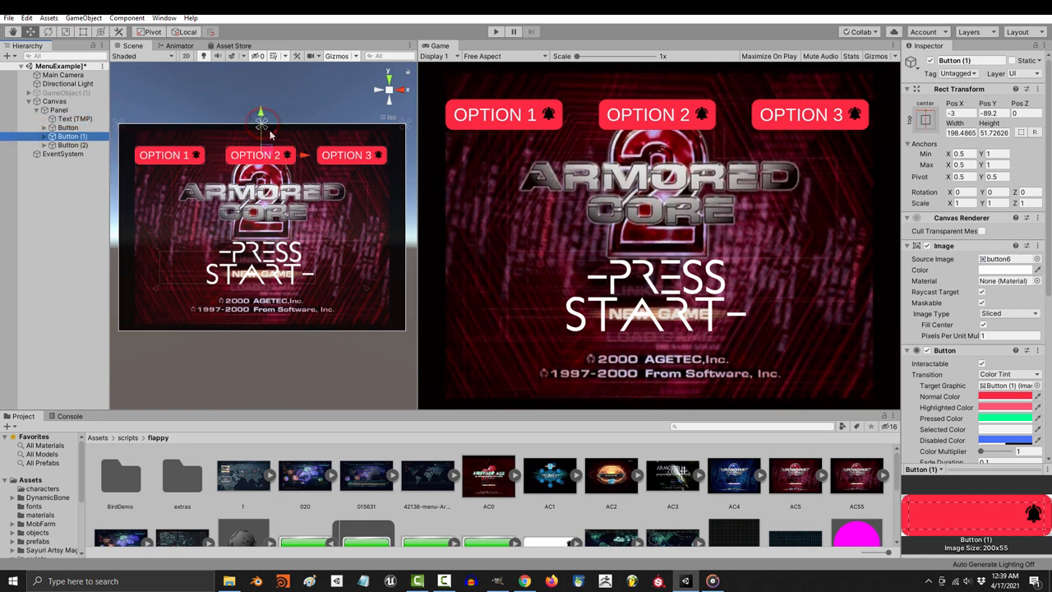
click(73, 145)
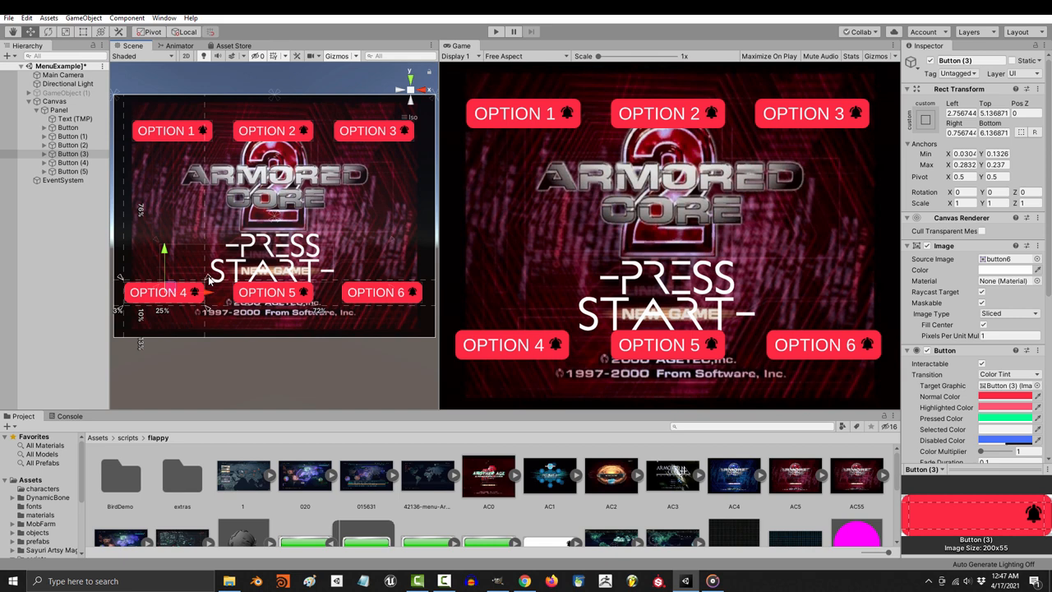
Give Button (3), (4) and (5) fractional anchor Min/Max values matching their edges.
click(72, 162)
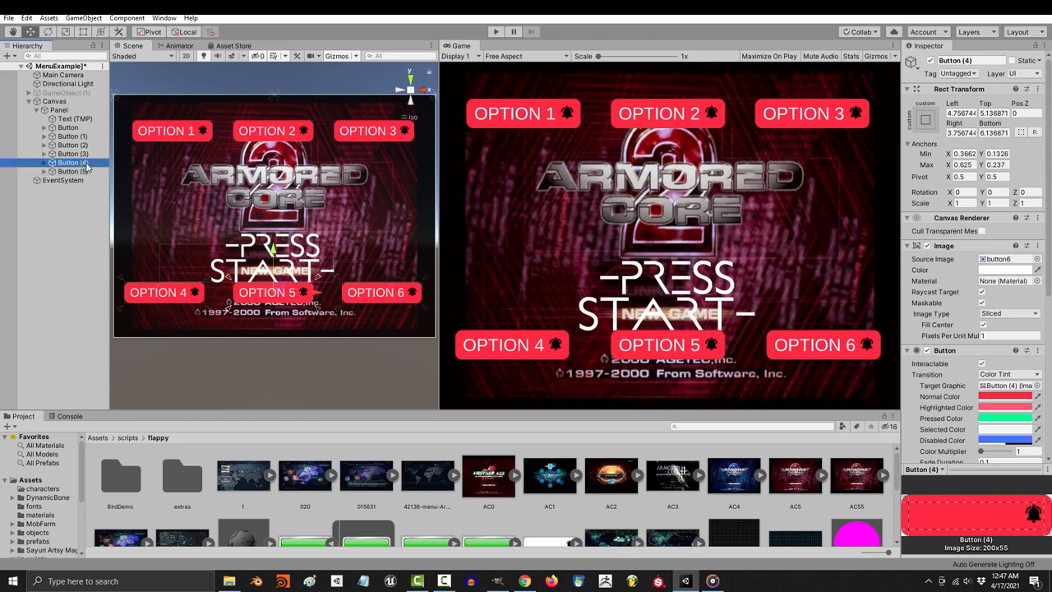
click(72, 155)
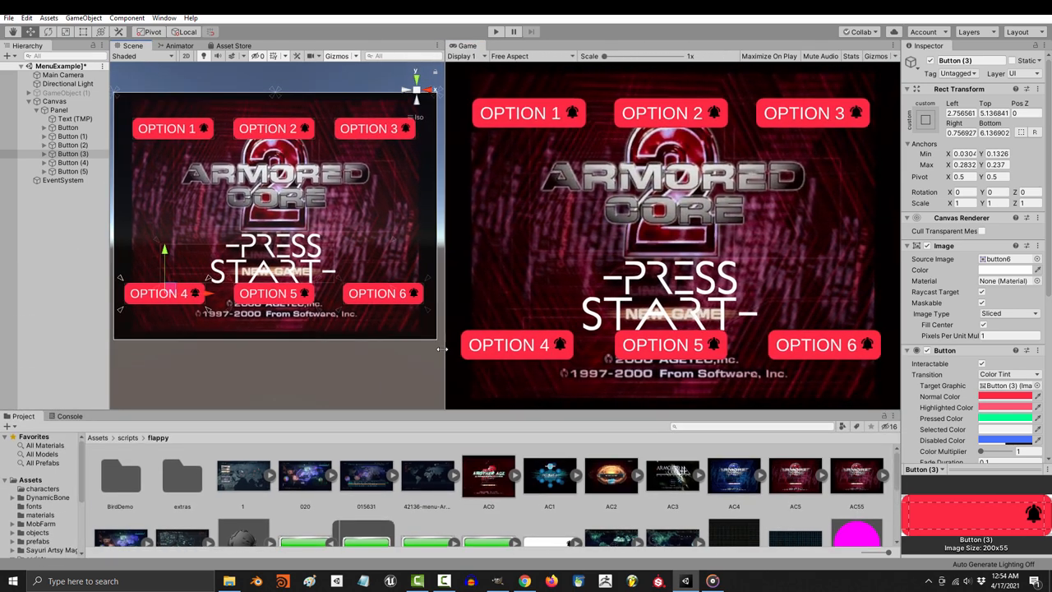
Create an empty GameObject under Panel holding three UI Buttons positioned with Anchor Presets.
click(59, 109)
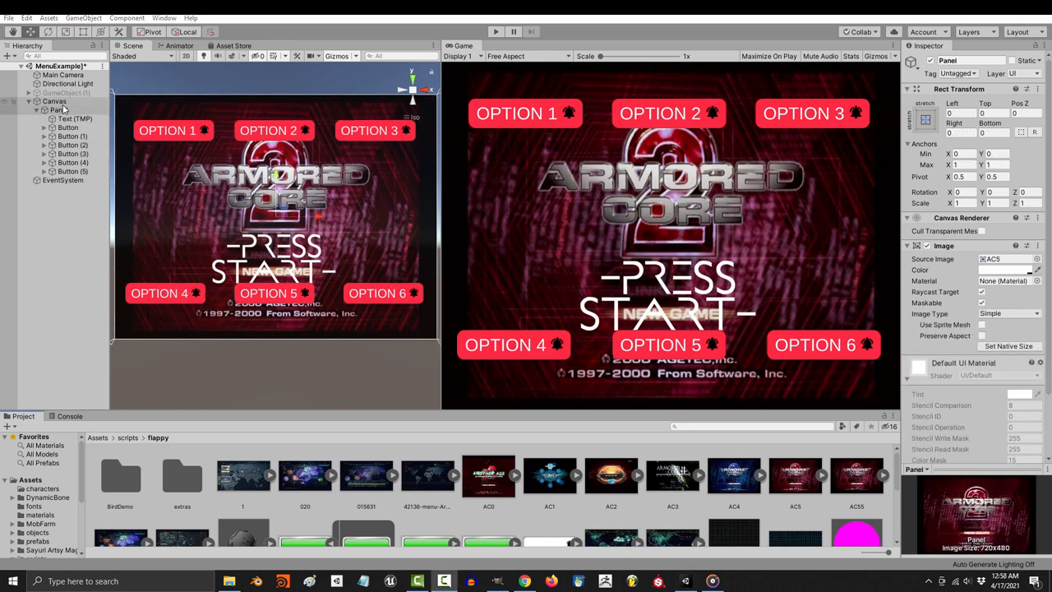
right_click(62, 108)
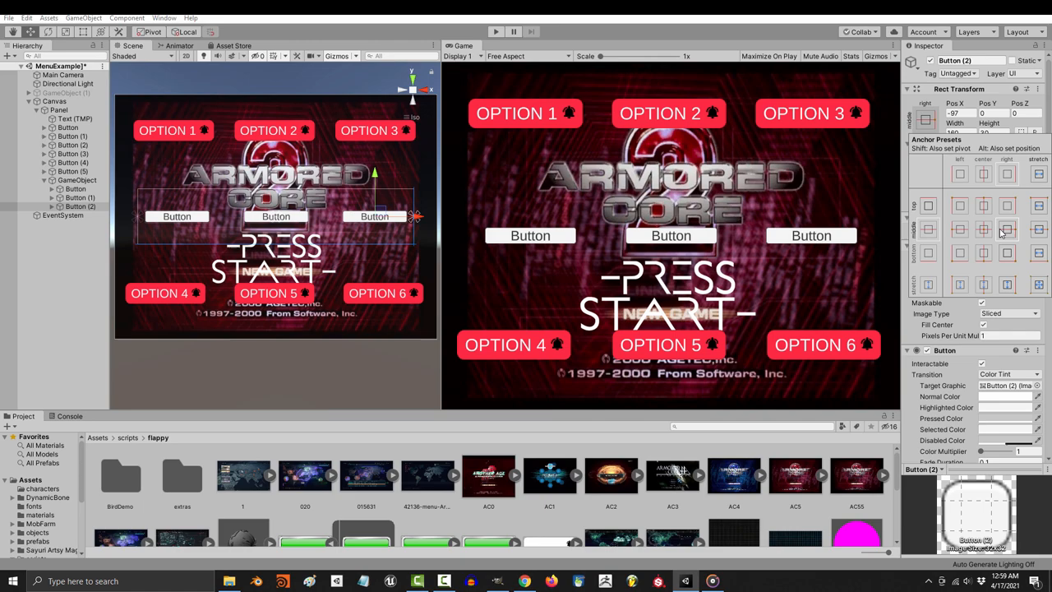
click(79, 197)
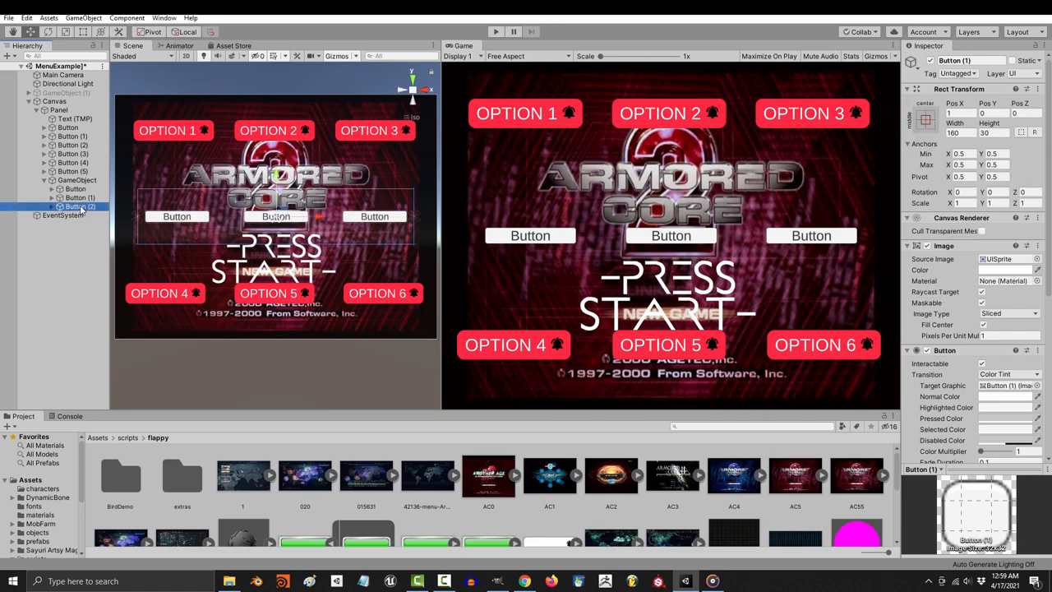